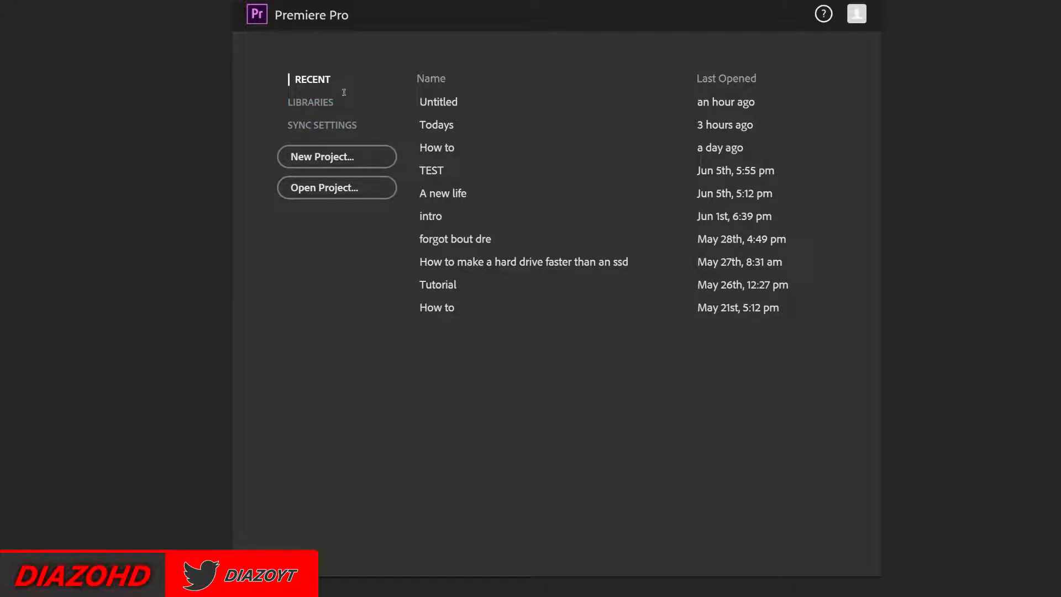
pyautogui.moveTo(358, 73)
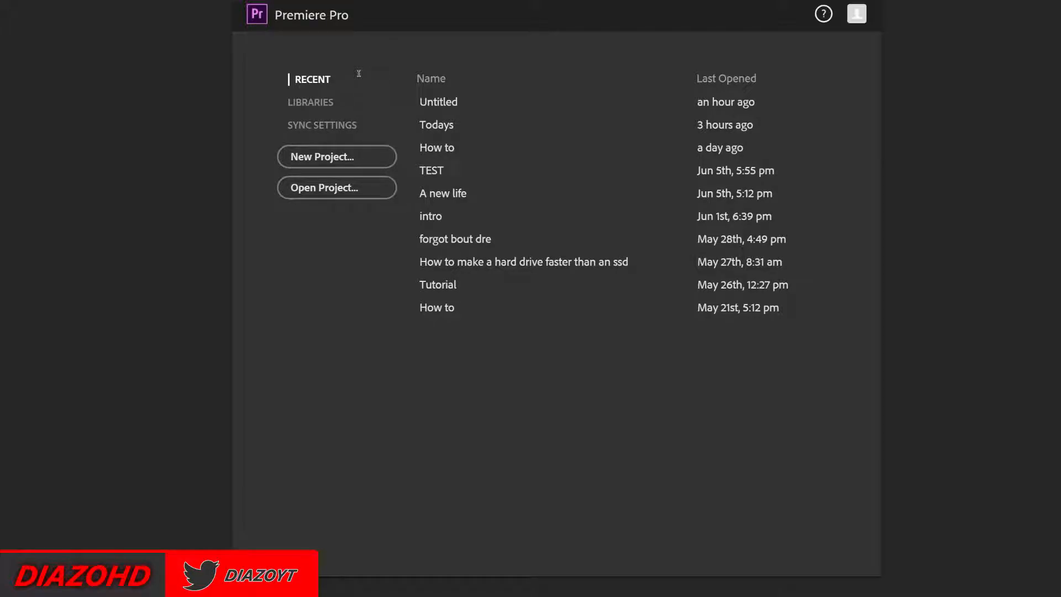
pyautogui.moveTo(580, 177)
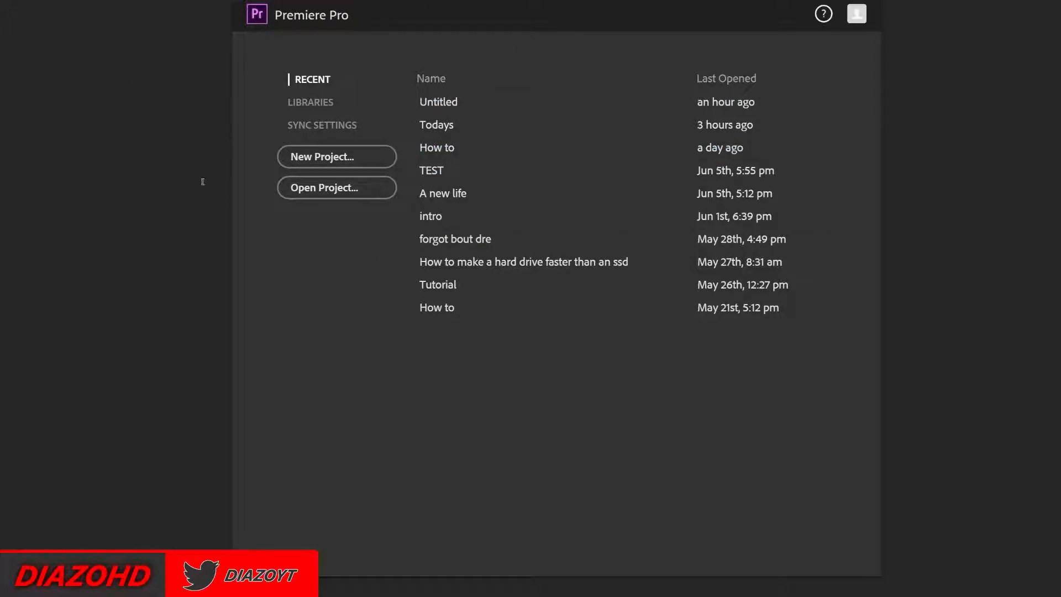
# Create a new project using the Mercury Playback Engine GPU Acceleration (CUDA) renderer
pyautogui.click(336, 156)
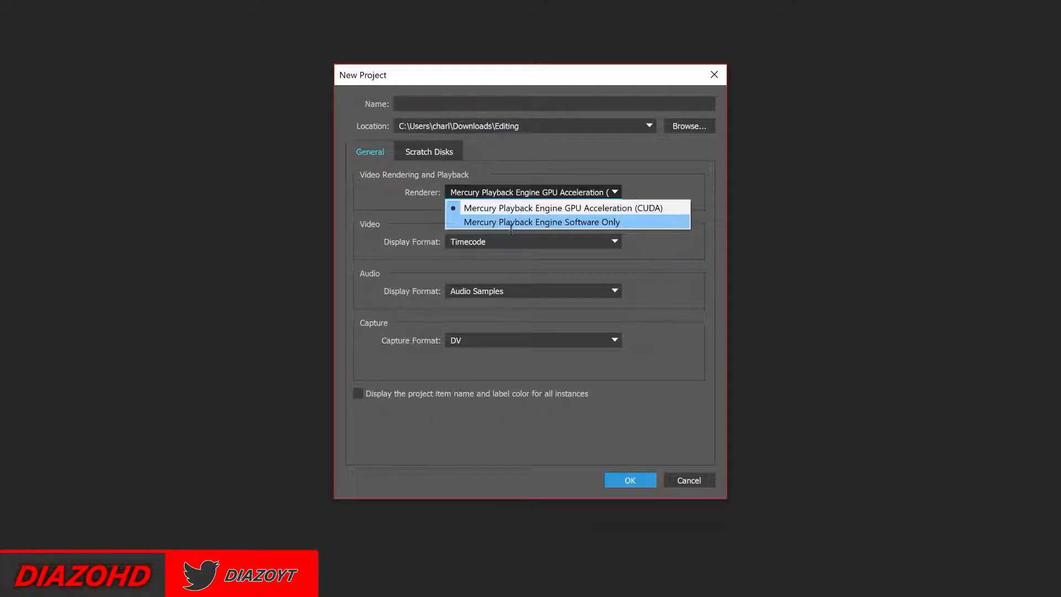
pyautogui.moveTo(562, 208)
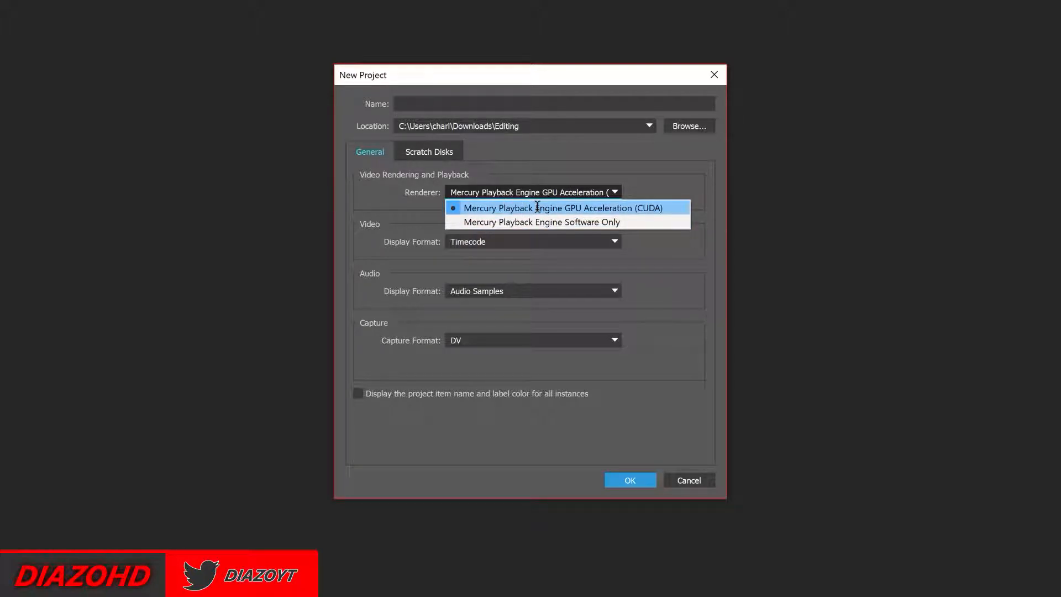
pyautogui.click(562, 208)
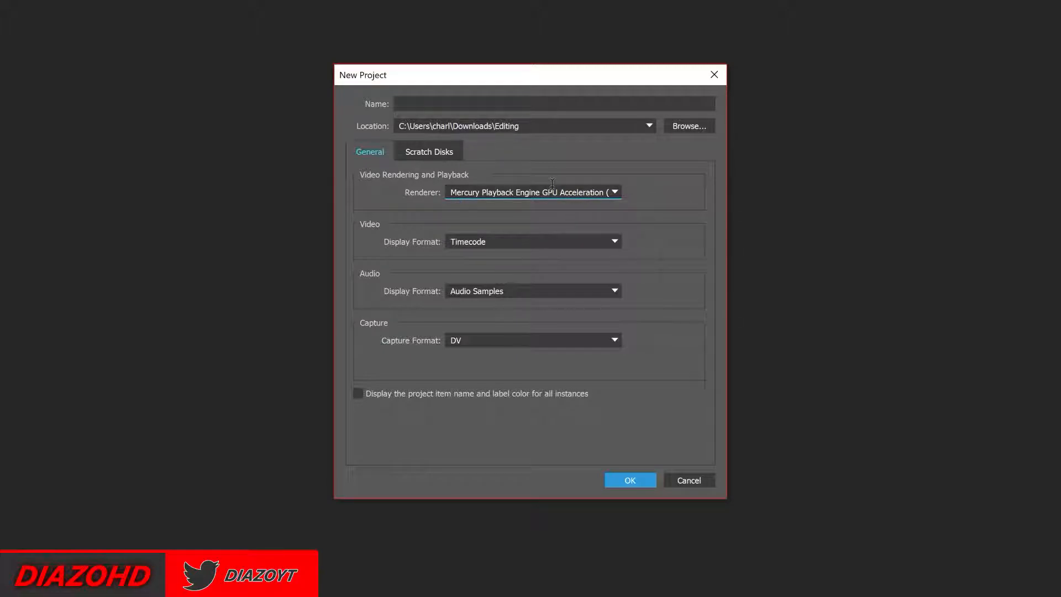
pyautogui.click(629, 480)
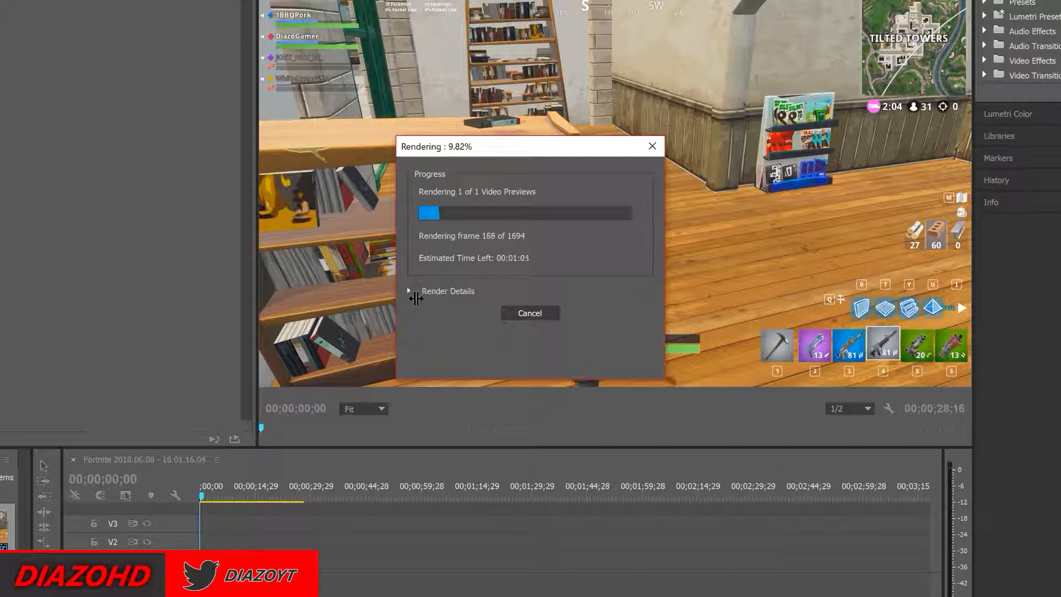
# Expand the Render Details while the Fortnite sequence's video previews render
pyautogui.click(409, 290)
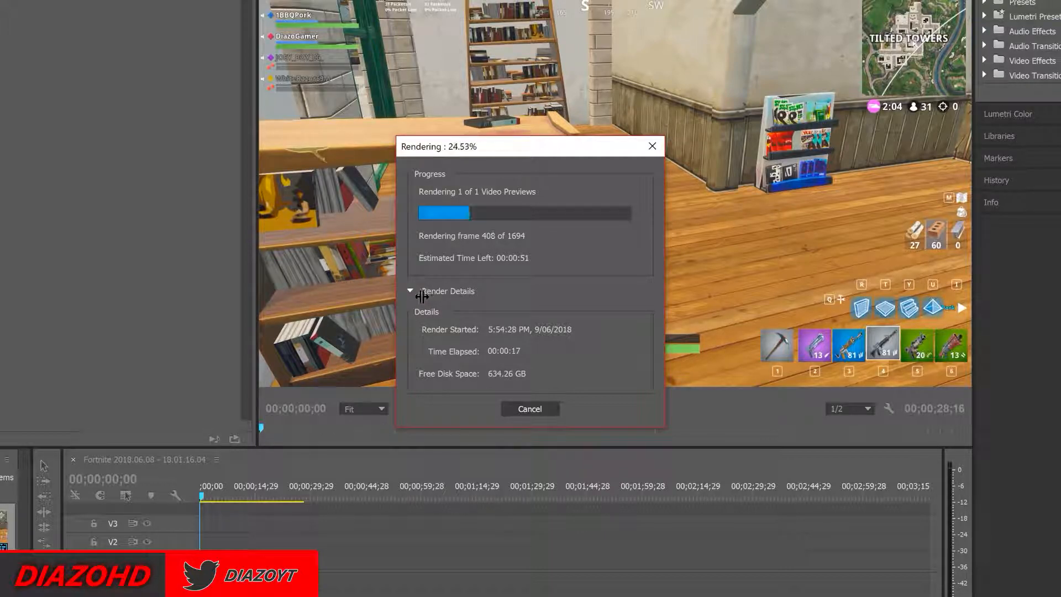
pyautogui.click(410, 291)
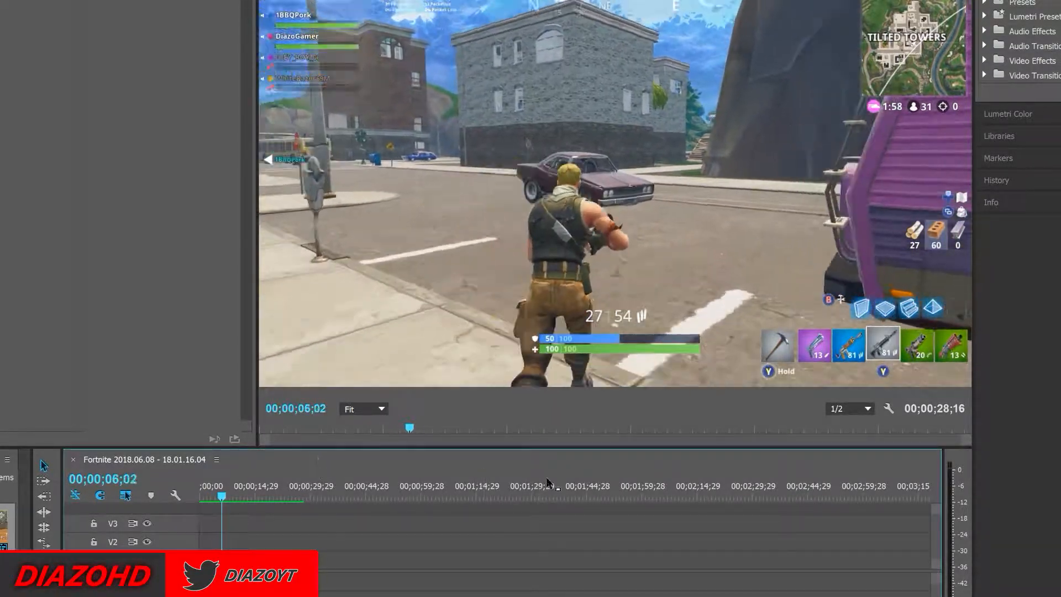
# Show the Program Monitor's playback resolution choices during sequence playback
pyautogui.click(849, 408)
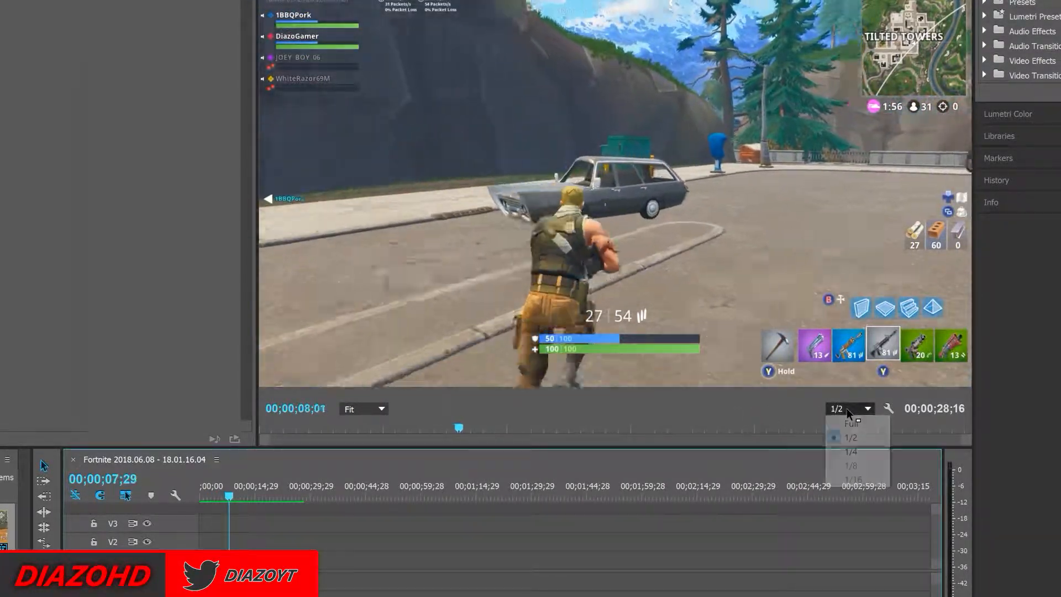